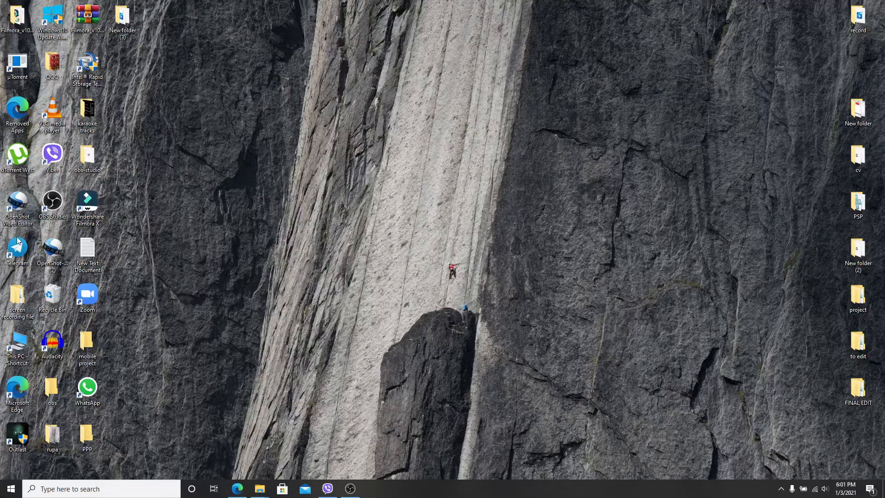
pyautogui.moveTo(16, 250)
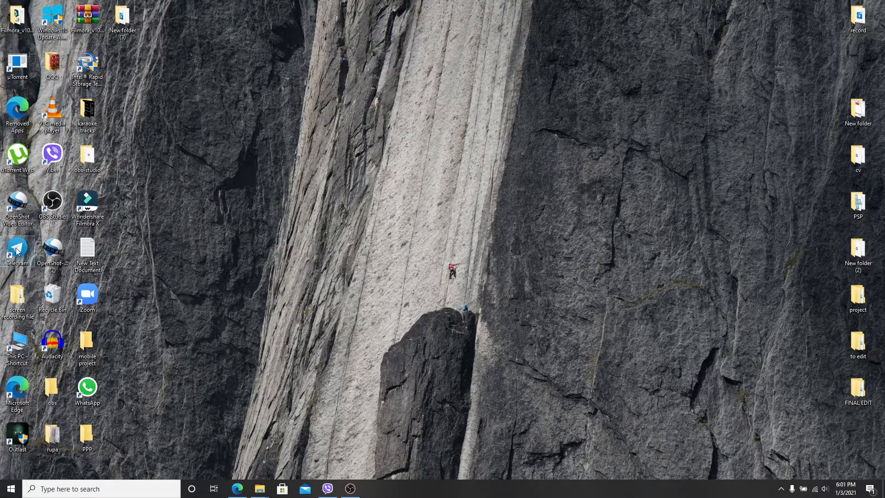
# Launch Telegram Desktop and start messaging to reach the phone-number sign-in step.
pyautogui.doubleClick(17, 246)
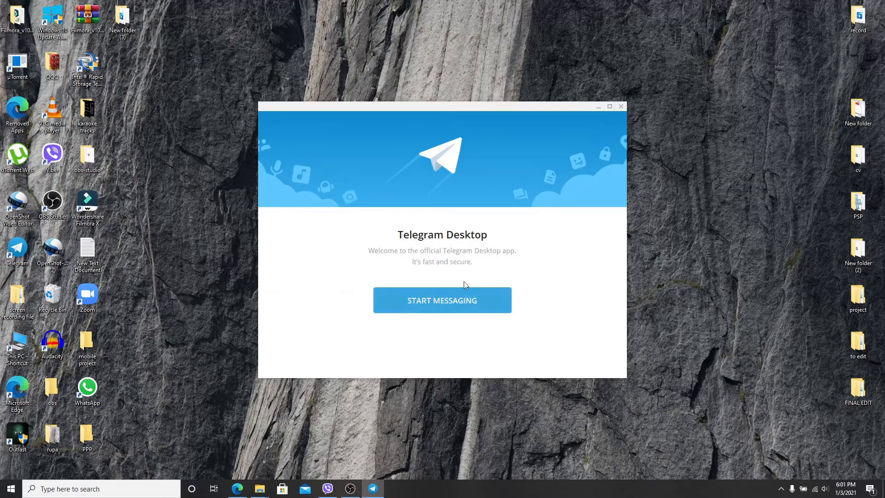
pyautogui.click(442, 301)
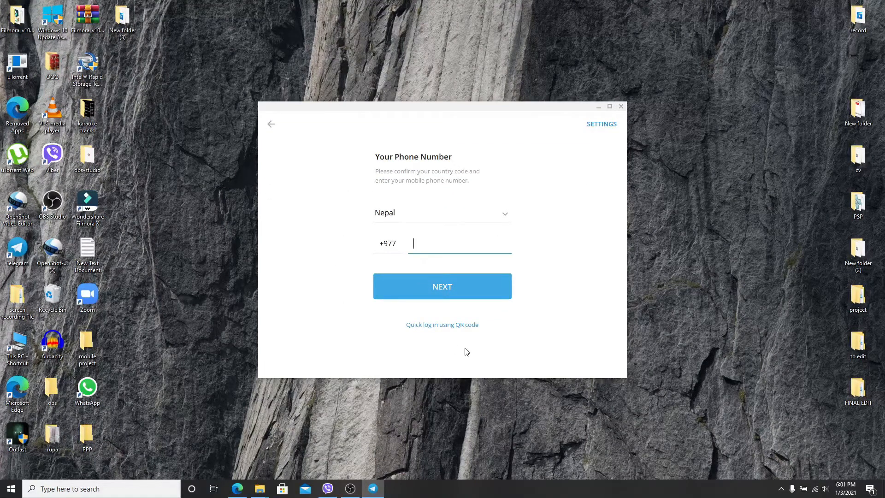
pyautogui.moveTo(442, 328)
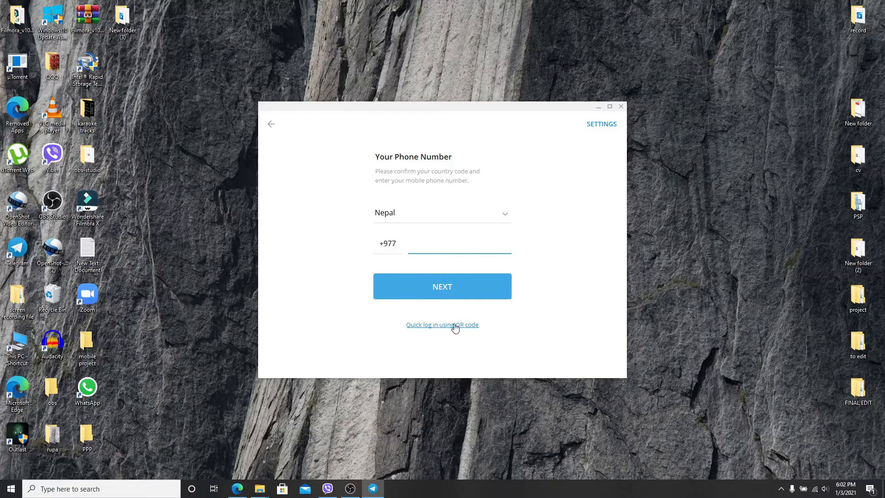
# Choose 'Quick log in using QR code' to show a scannable login code.
pyautogui.click(443, 324)
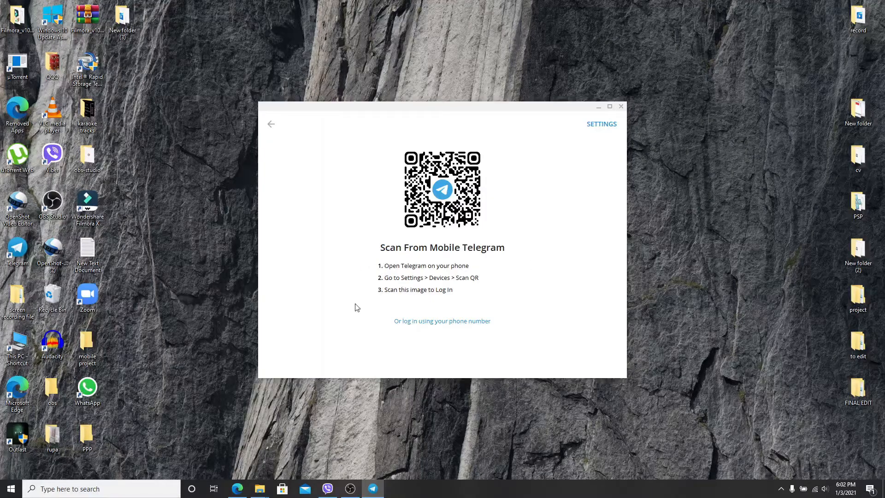
pyautogui.moveTo(540, 295)
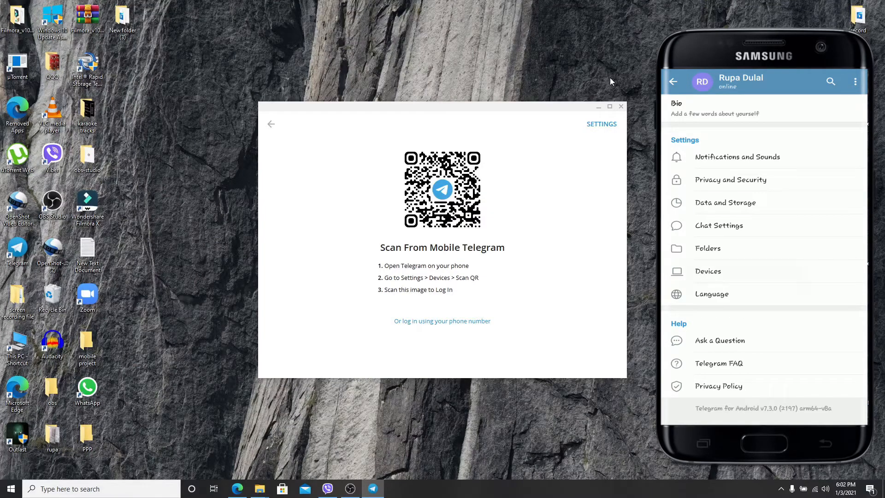
# From phone Telegram's Devices settings, scan the desktop QR code to log in.
pyautogui.click(707, 271)
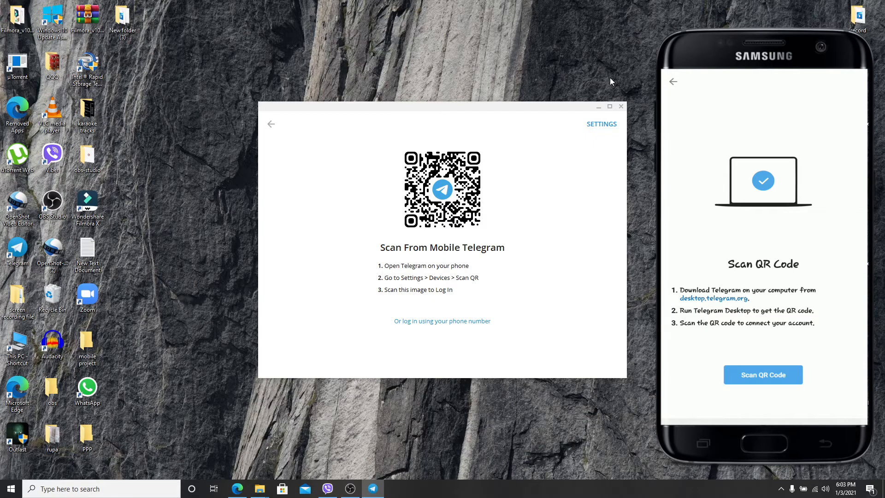
pyautogui.click(763, 374)
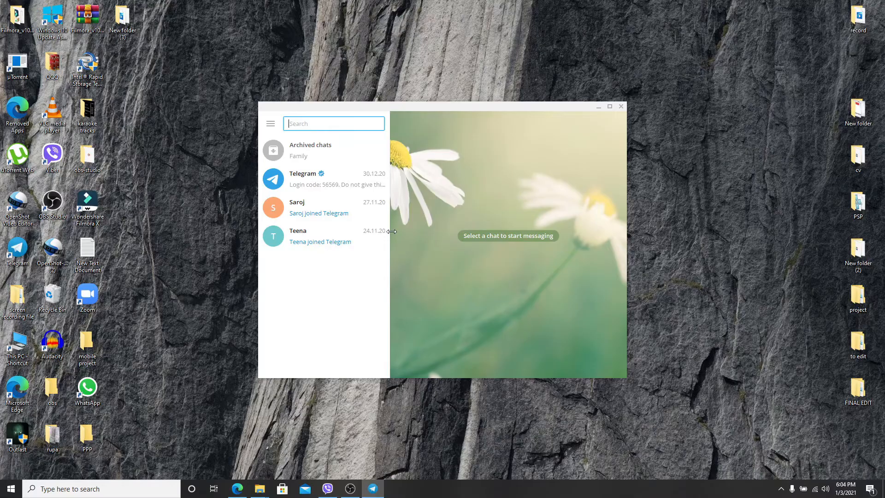
pyautogui.moveTo(515, 131)
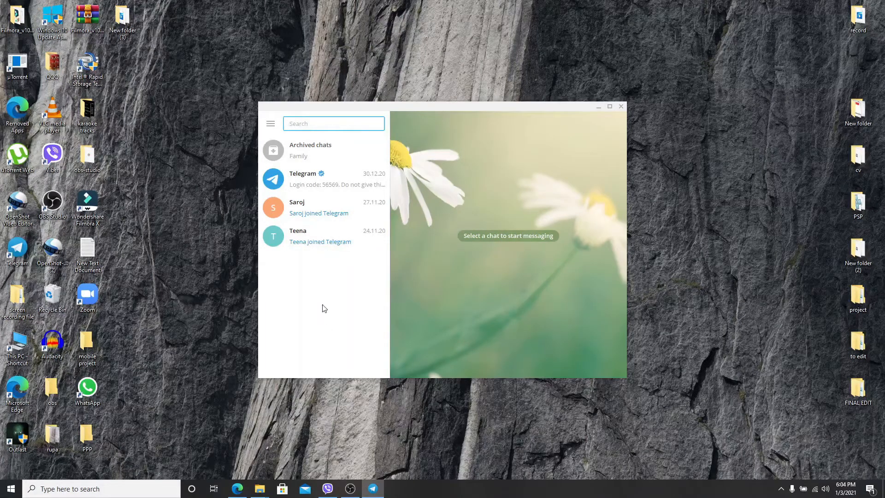
pyautogui.moveTo(507, 138)
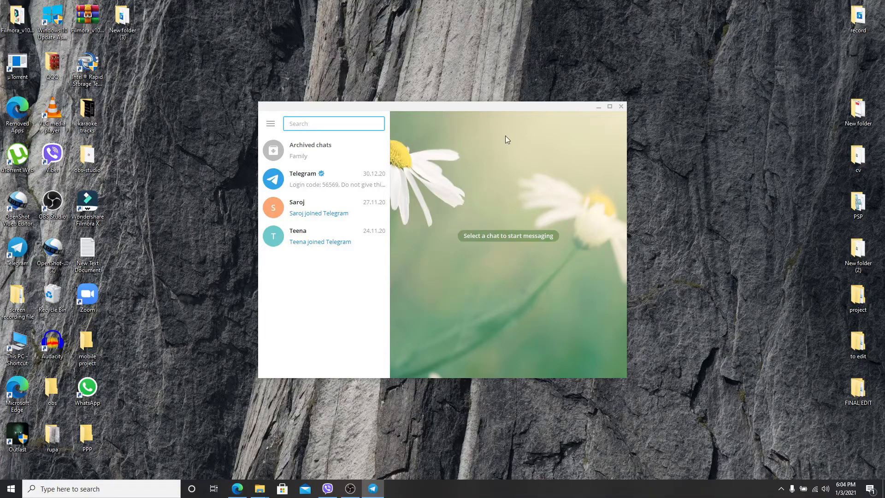